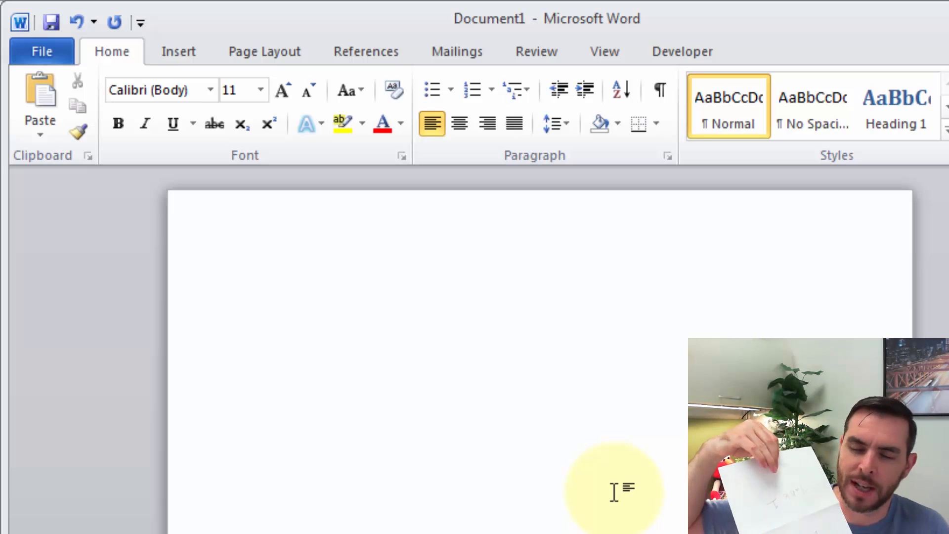
- Start a new blank Word document for the tent card
{"action": "left_click", "coordinate": [212, 244]}
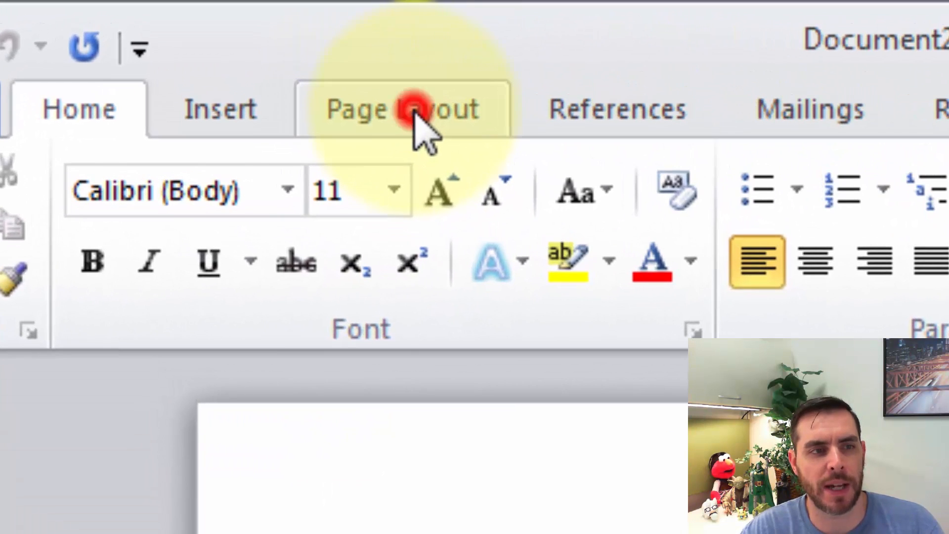
- Apply Narrow margins, half an inch on every side of the page
{"action": "left_click", "coordinate": [409, 110]}
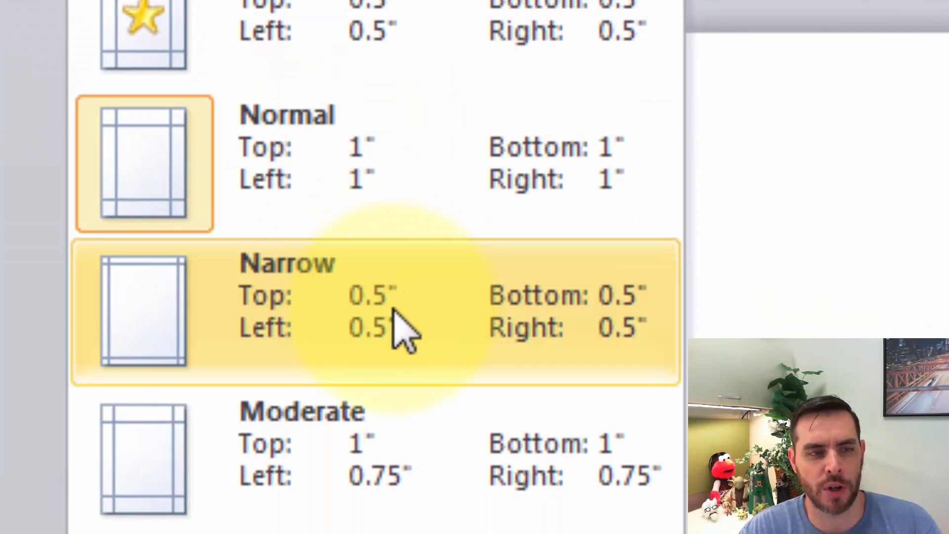
{"action": "left_click", "coordinate": [393, 327]}
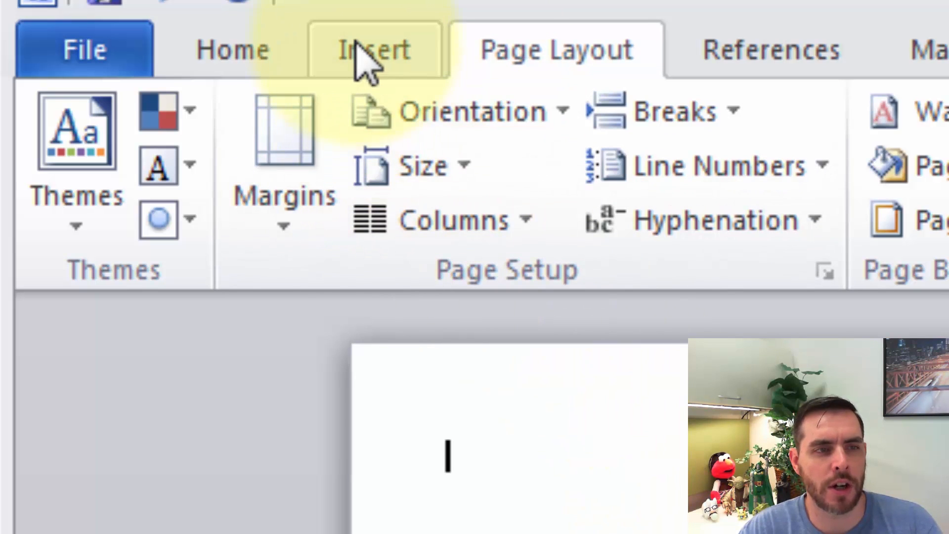
- Insert a simple text box near the top of the page containing 'Table 1'
{"action": "left_click", "coordinate": [370, 49]}
{"action": "type", "text": "Table 1"}
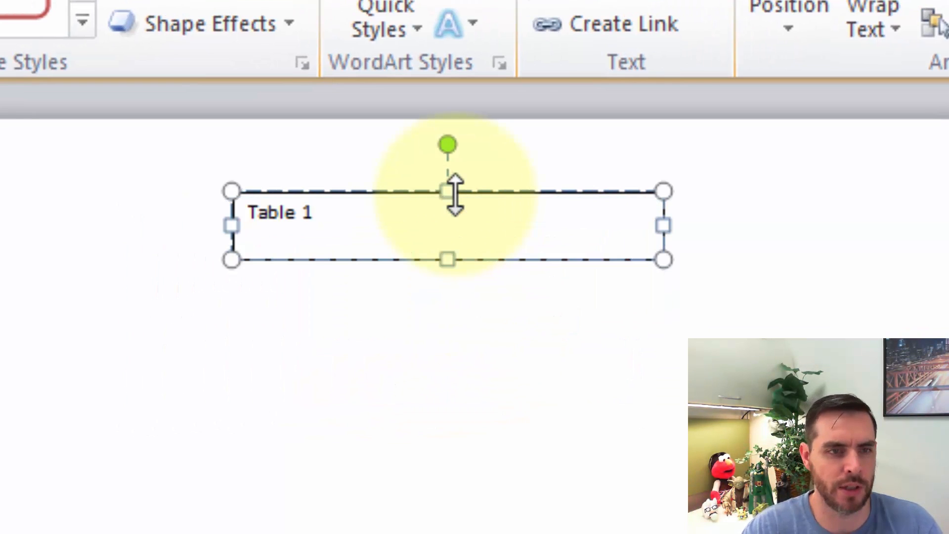
{"action": "mouse_move", "coordinate": [631, 217]}
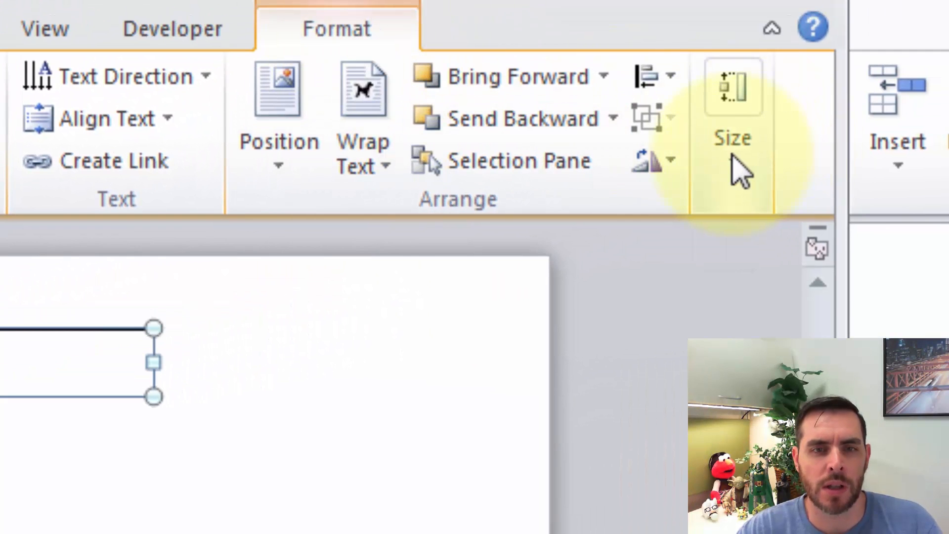
- Set the Table 1 text box height to 3.75 inches and drag it wider
{"action": "left_click", "coordinate": [733, 87]}
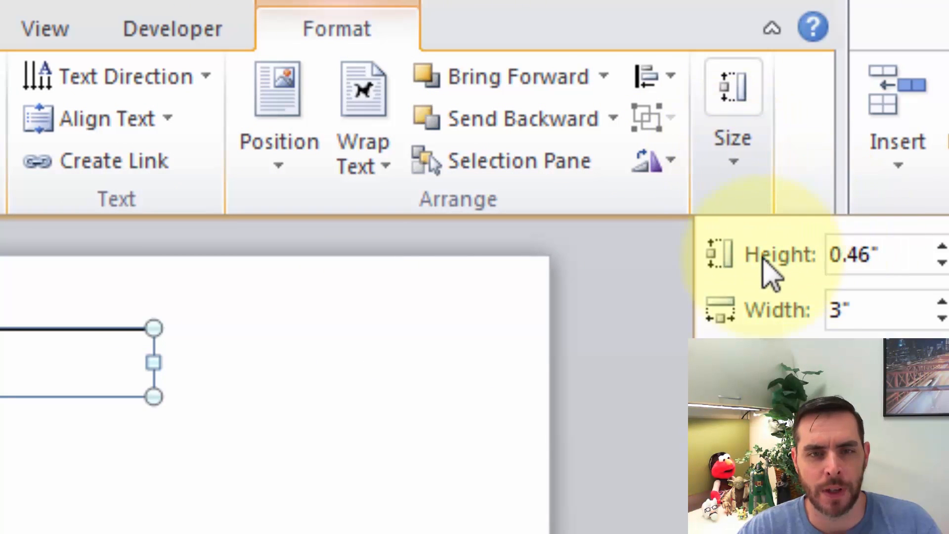
{"action": "left_click", "coordinate": [866, 254]}
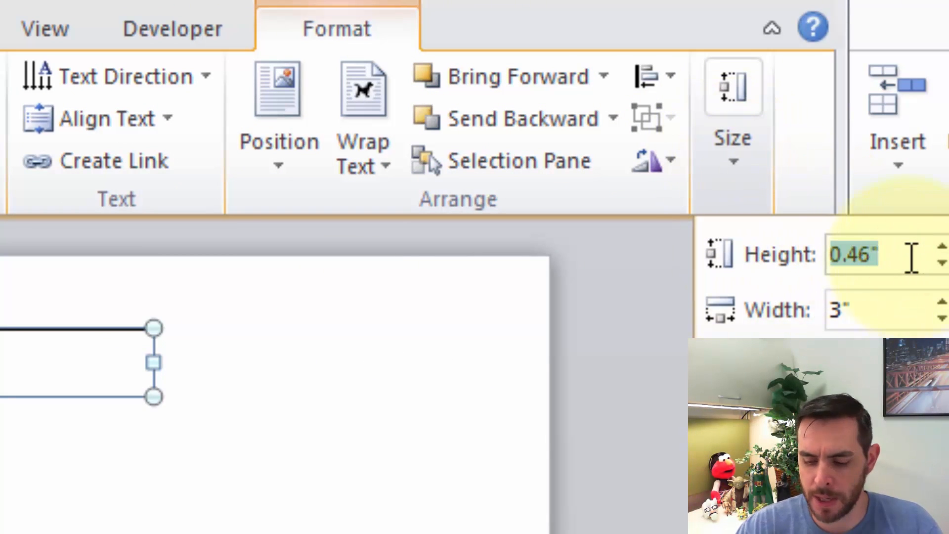
{"action": "type", "text": "3.75"}
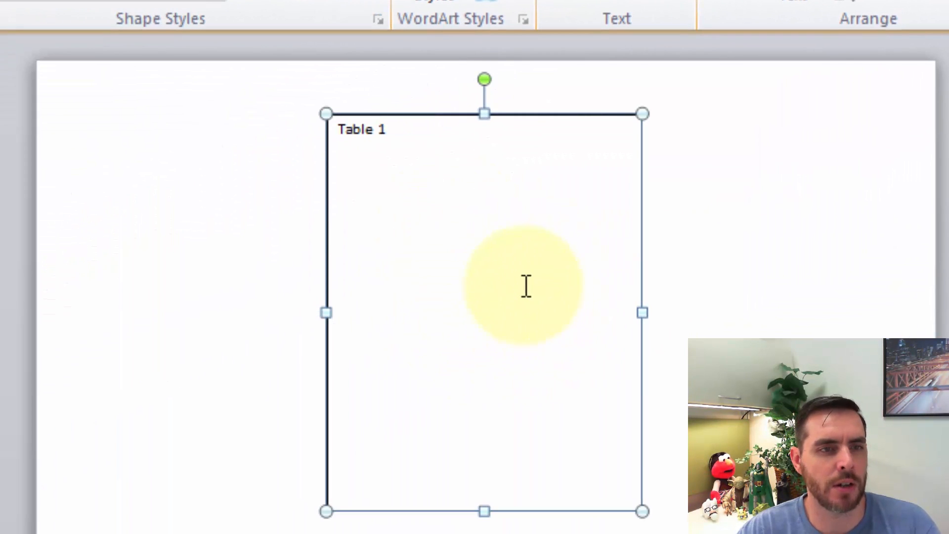
{"action": "mouse_move", "coordinate": [641, 313]}
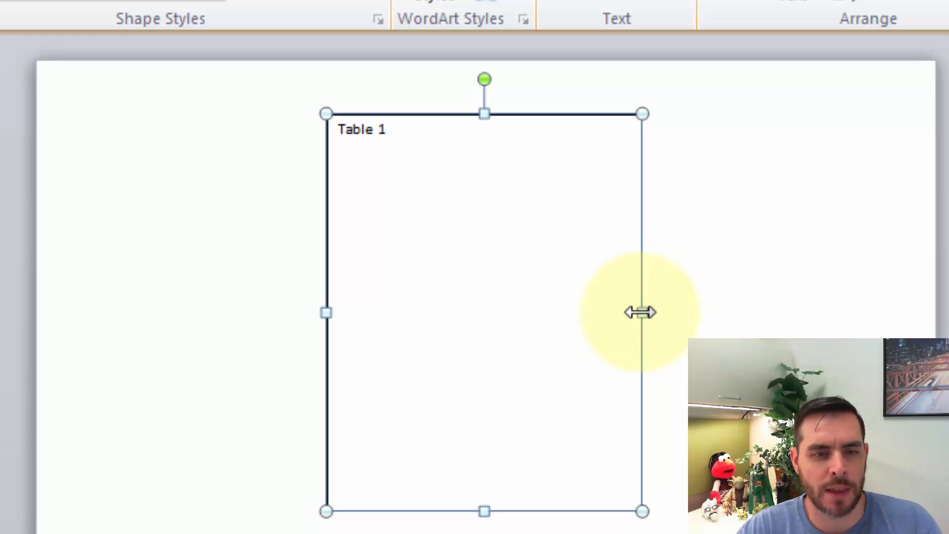
{"action": "left_click_drag", "start_coordinate": [642, 311], "coordinate": [747, 312]}
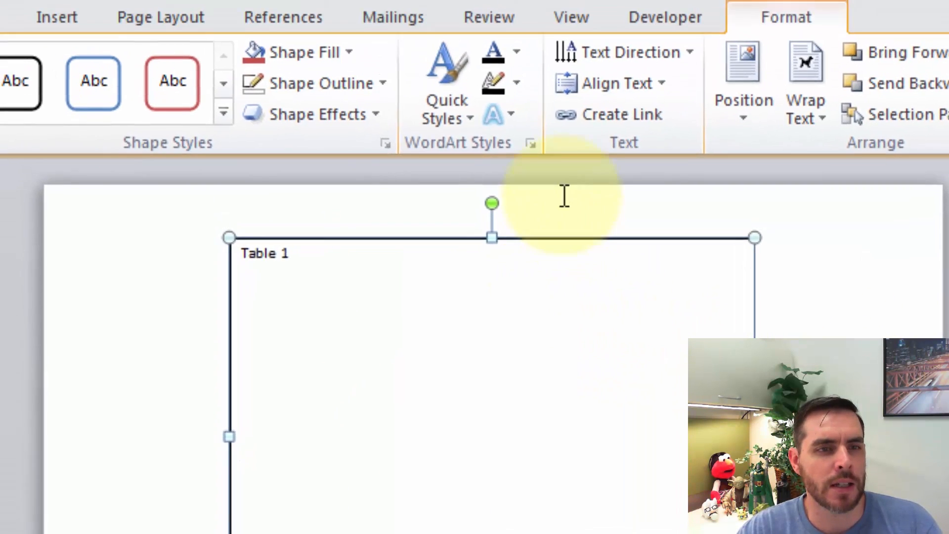
- Show gridlines, stretch the box across the grid's width and move it to the top margin
{"action": "left_click", "coordinate": [571, 17]}
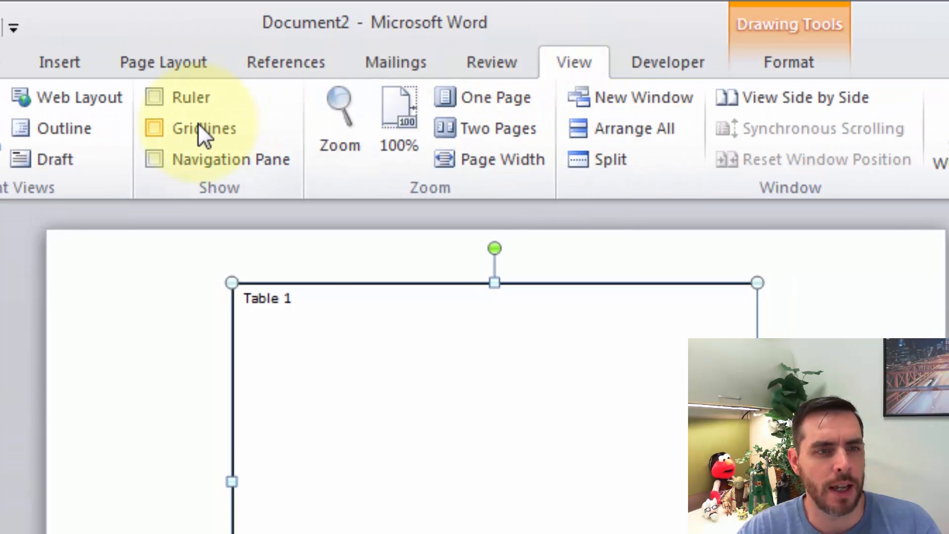
{"action": "left_click", "coordinate": [154, 128]}
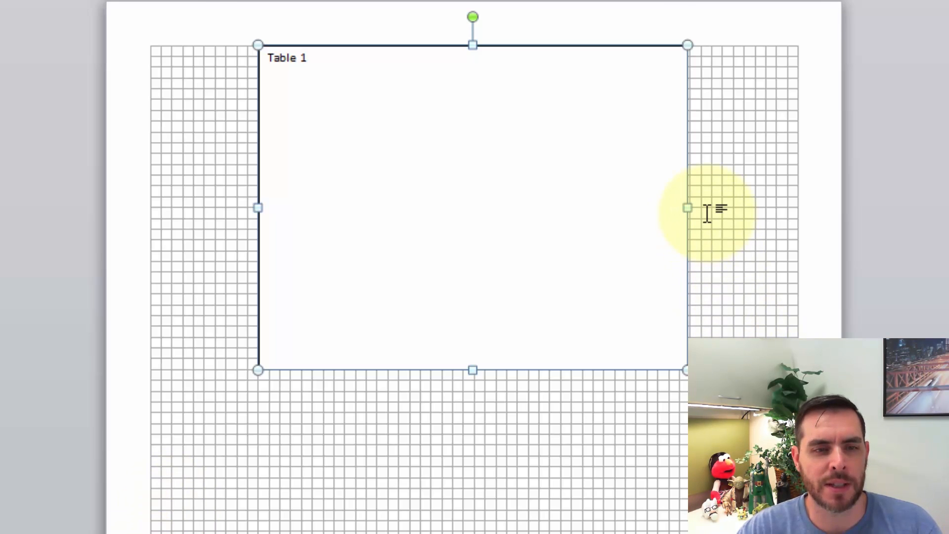
{"action": "mouse_move", "coordinate": [564, 510]}
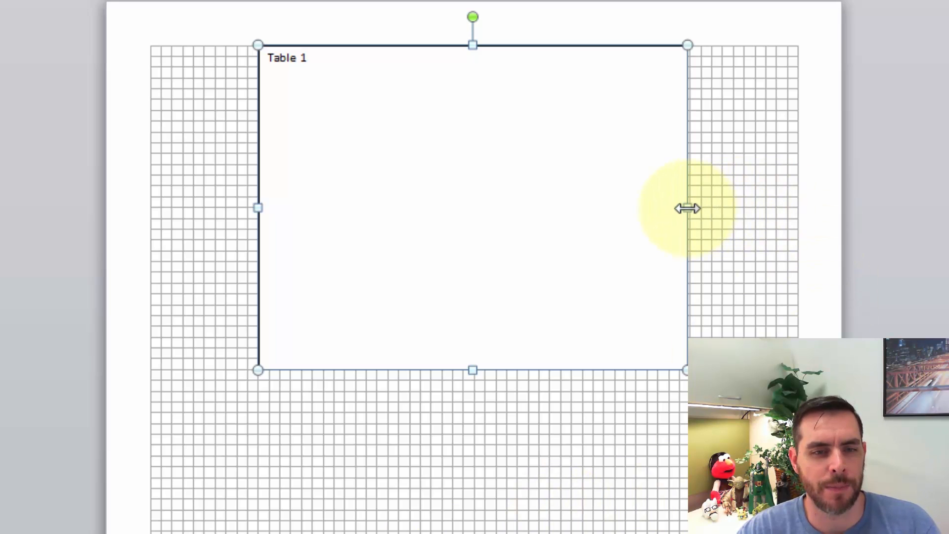
{"action": "left_click_drag", "start_coordinate": [687, 209], "coordinate": [737, 208]}
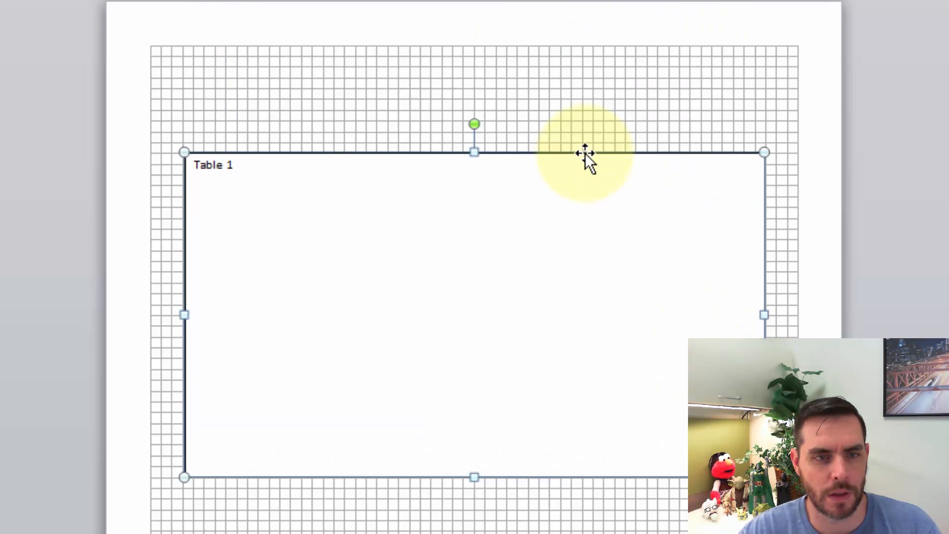
{"action": "left_click_drag", "start_coordinate": [587, 151], "coordinate": [593, 72]}
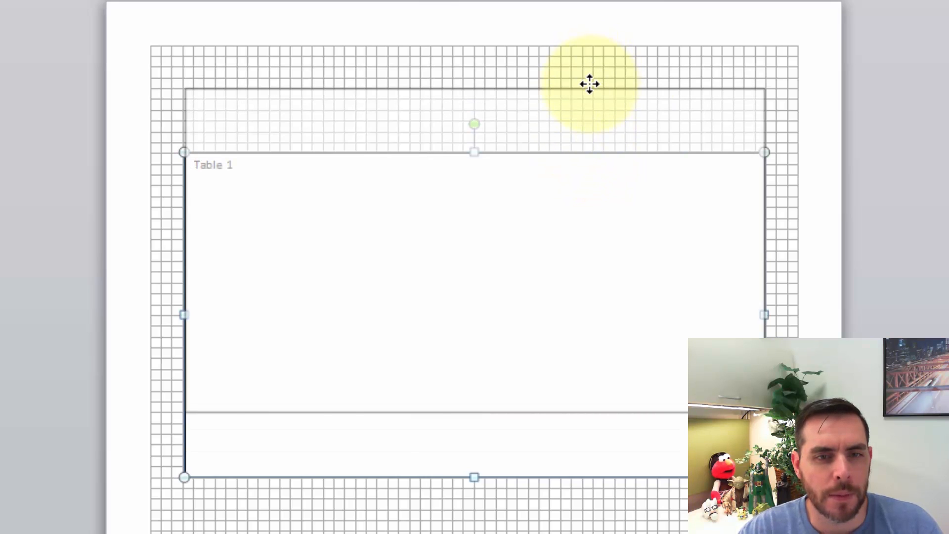
{"action": "left_click_drag", "start_coordinate": [591, 83], "coordinate": [630, 85]}
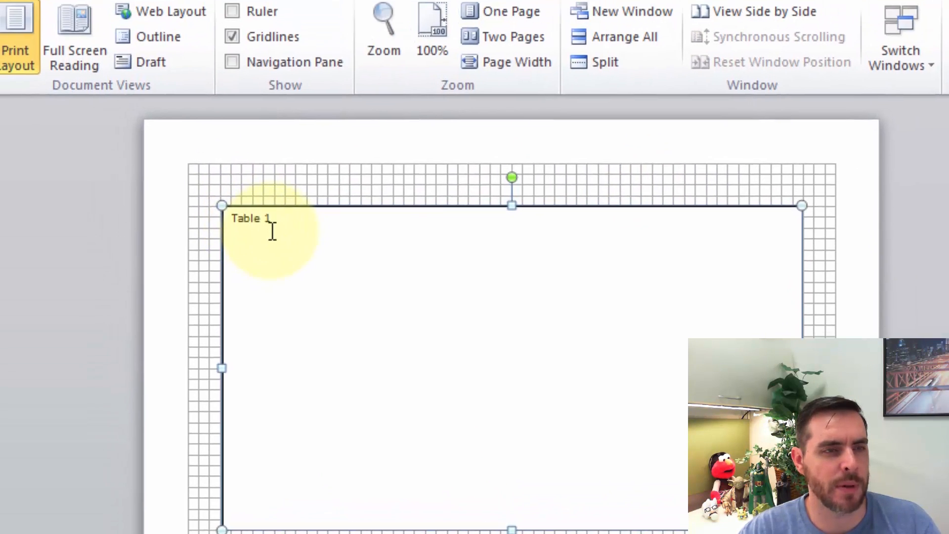
- Make the Table 1 text 150-point and centre it within the text box
{"action": "left_click", "coordinate": [110, 49]}
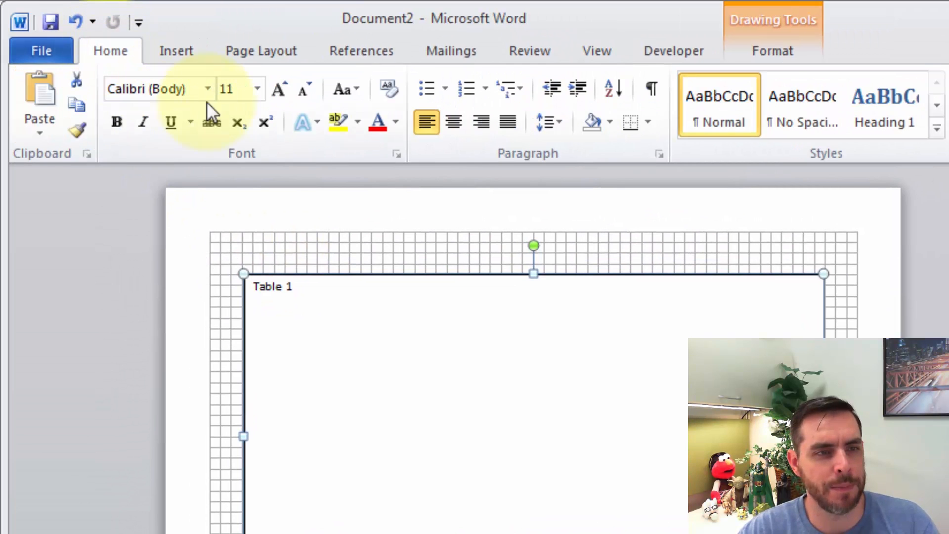
{"action": "mouse_move", "coordinate": [256, 91]}
{"action": "type", "text": "72"}
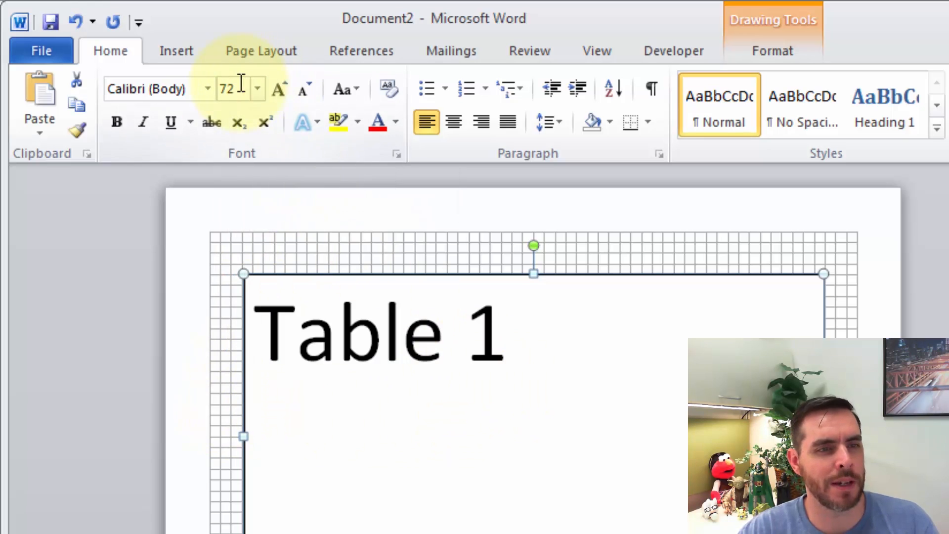
{"action": "mouse_move", "coordinate": [266, 122]}
{"action": "type", "text": "200"}
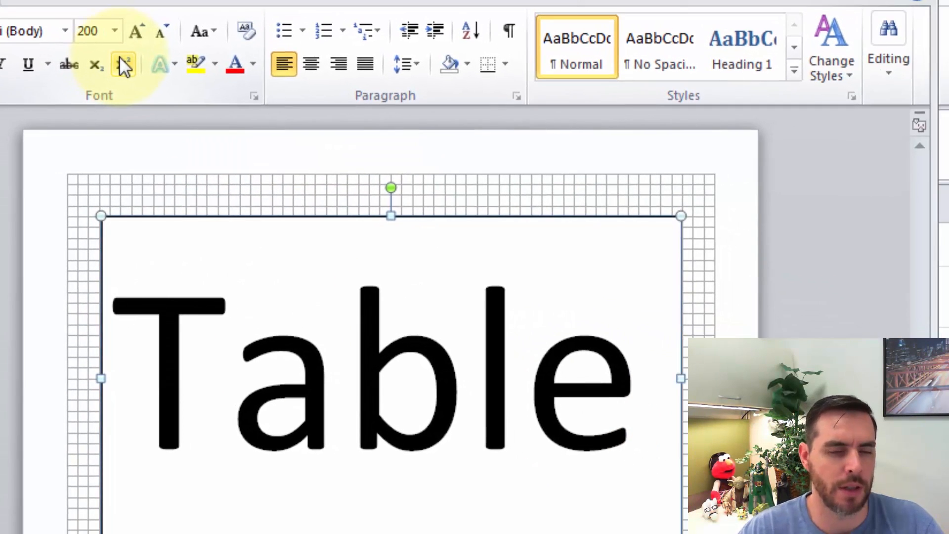
{"action": "left_click", "coordinate": [92, 31]}
{"action": "type", "text": "150"}
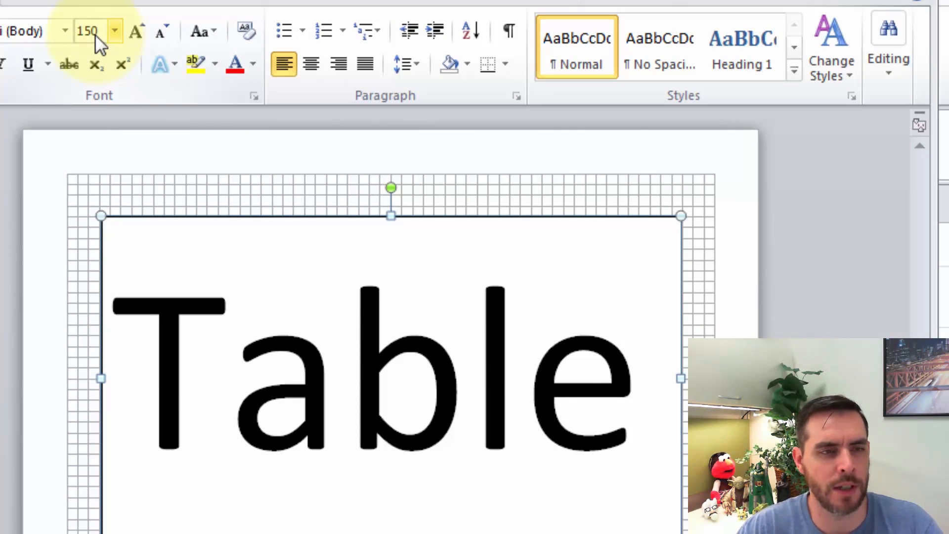
{"action": "type", "text": "1"}
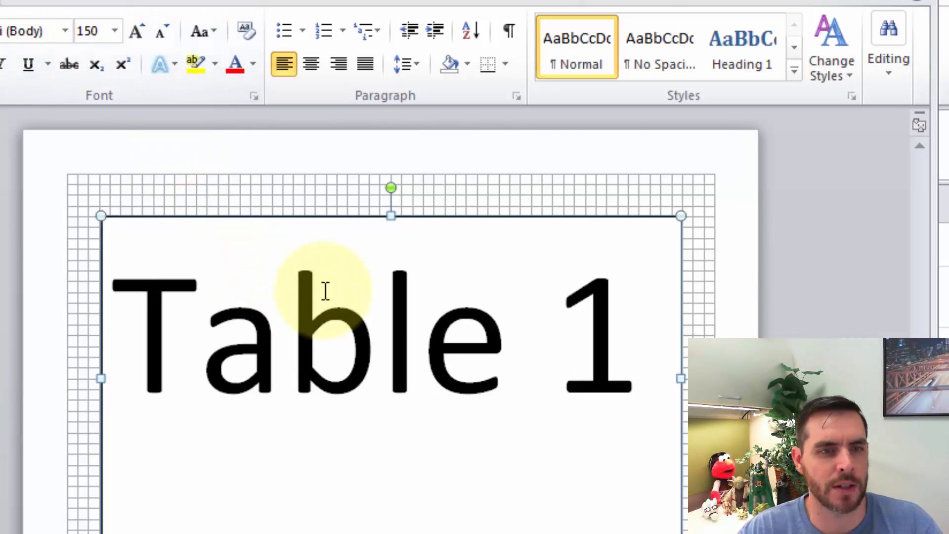
{"action": "mouse_move", "coordinate": [310, 64]}
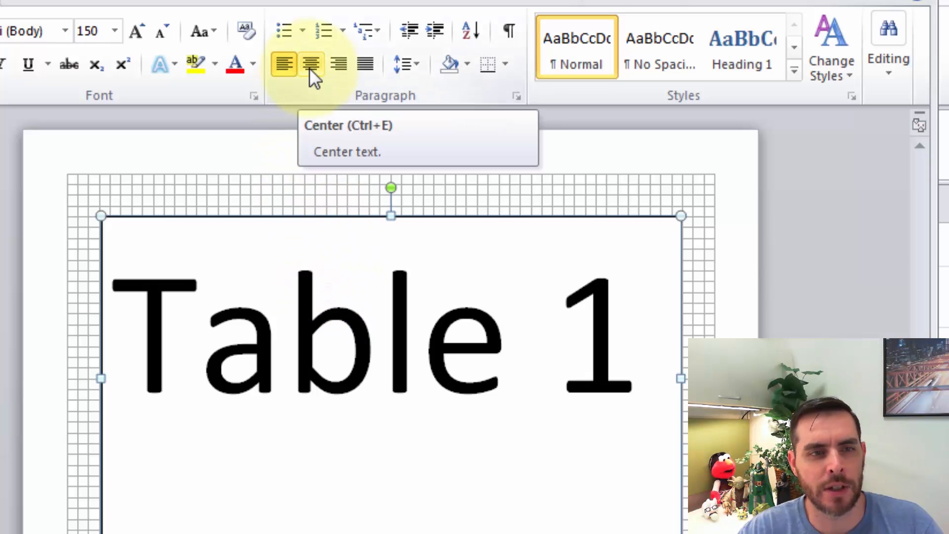
{"action": "left_click", "coordinate": [310, 63]}
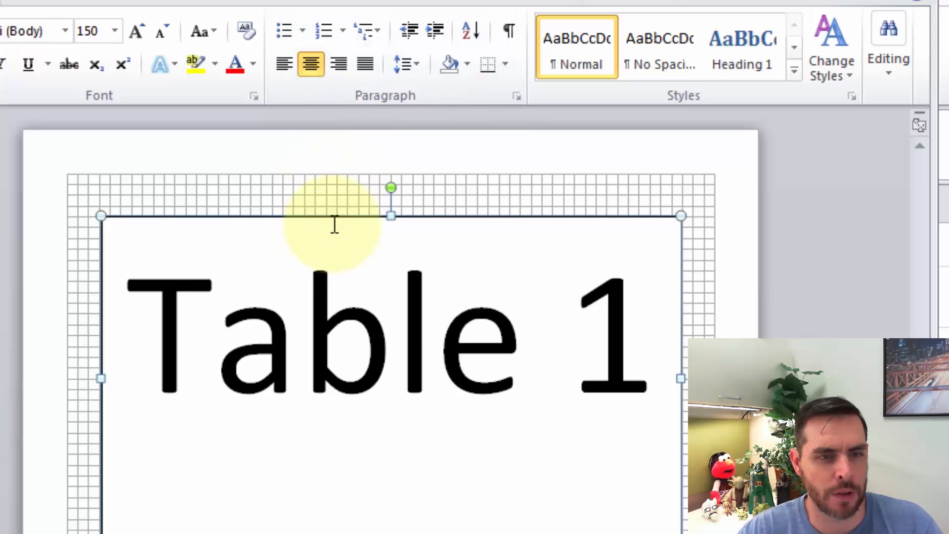
{"action": "mouse_move", "coordinate": [336, 222]}
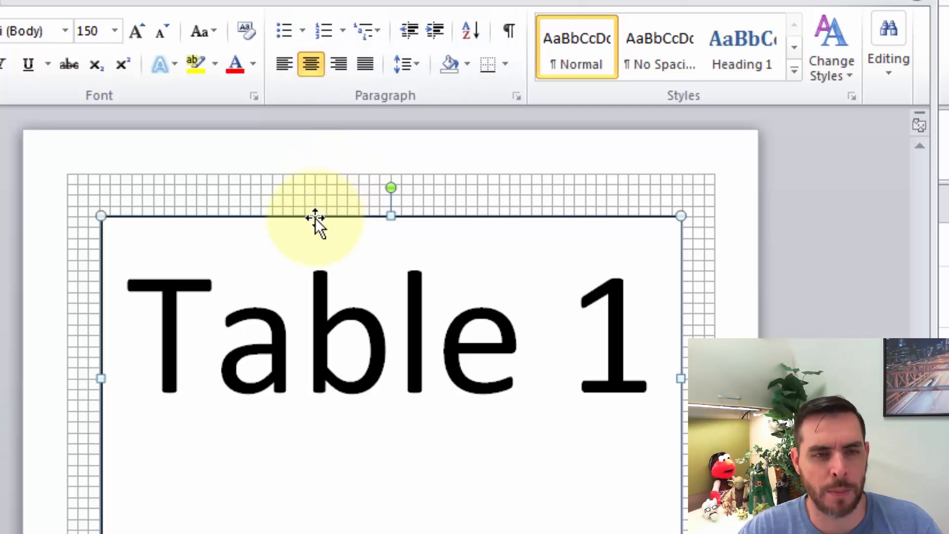
{"action": "mouse_move", "coordinate": [332, 216]}
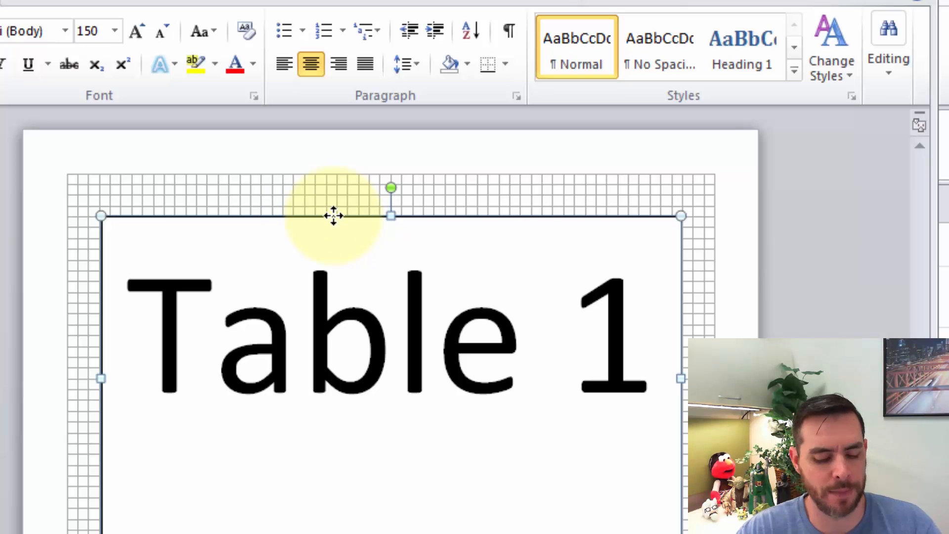
- Copy the Table 1 text box and position the duplicate below the original
{"action": "left_click_drag", "start_coordinate": [333, 216], "coordinate": [332, 231]}
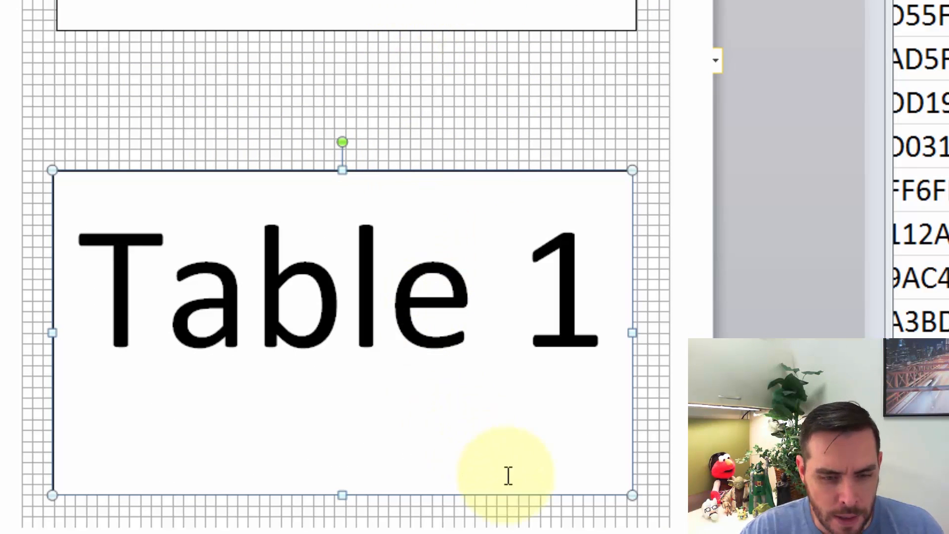
{"action": "mouse_move", "coordinate": [532, 178]}
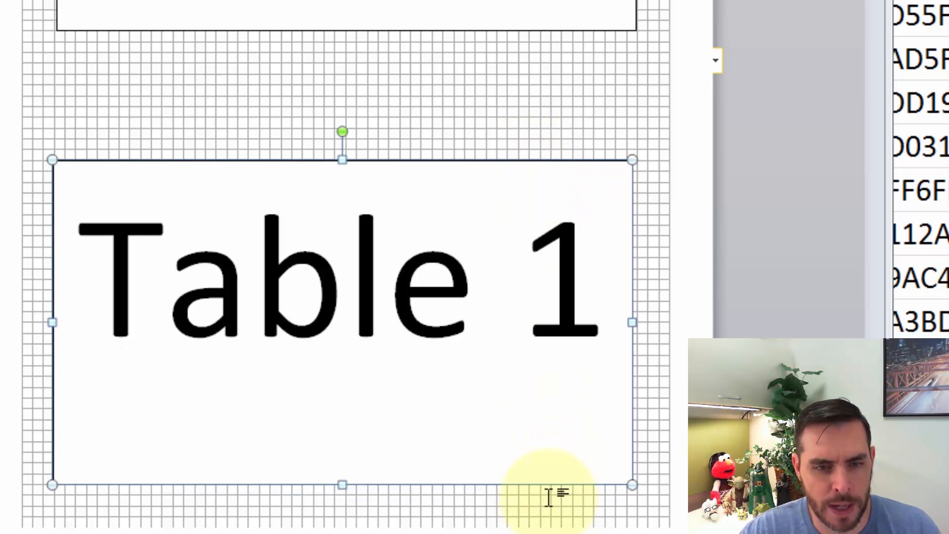
{"action": "mouse_move", "coordinate": [599, 178]}
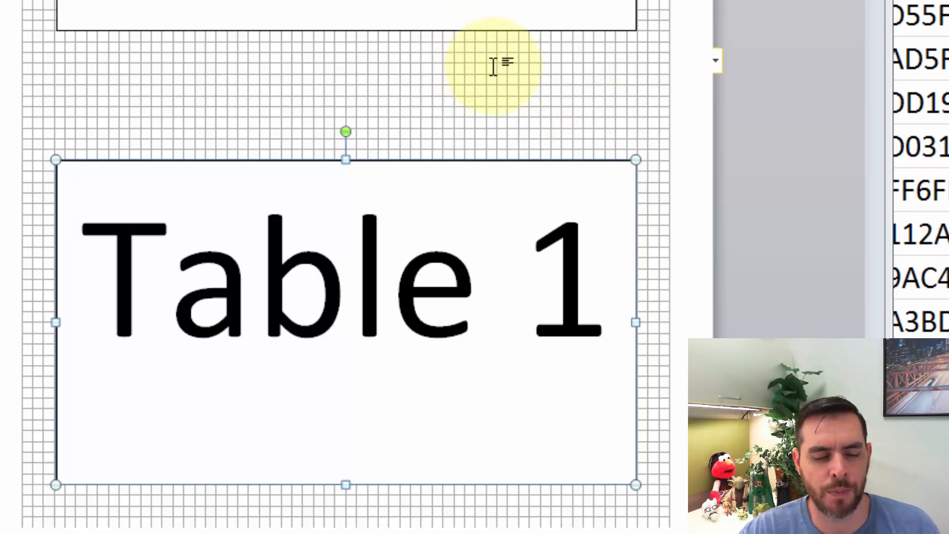
{"action": "mouse_move", "coordinate": [495, 32]}
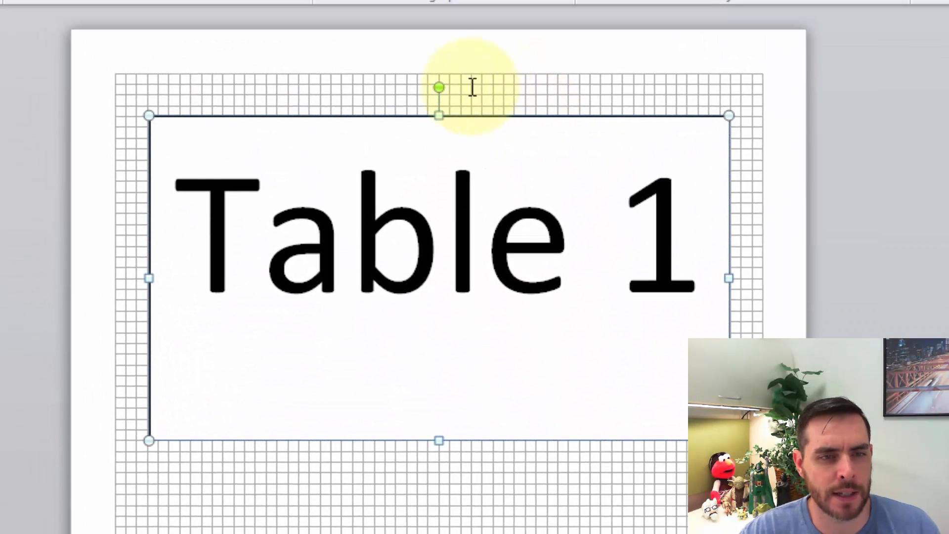
{"action": "mouse_move", "coordinate": [436, 91]}
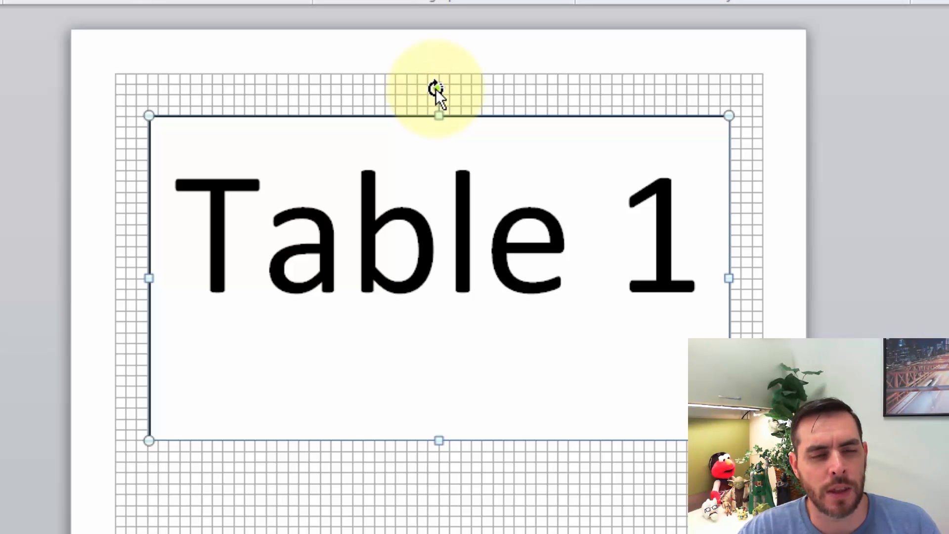
- Rotate one Table 1 box 180 degrees so it reads upside down
{"action": "left_click_drag", "start_coordinate": [438, 89], "coordinate": [696, 218]}
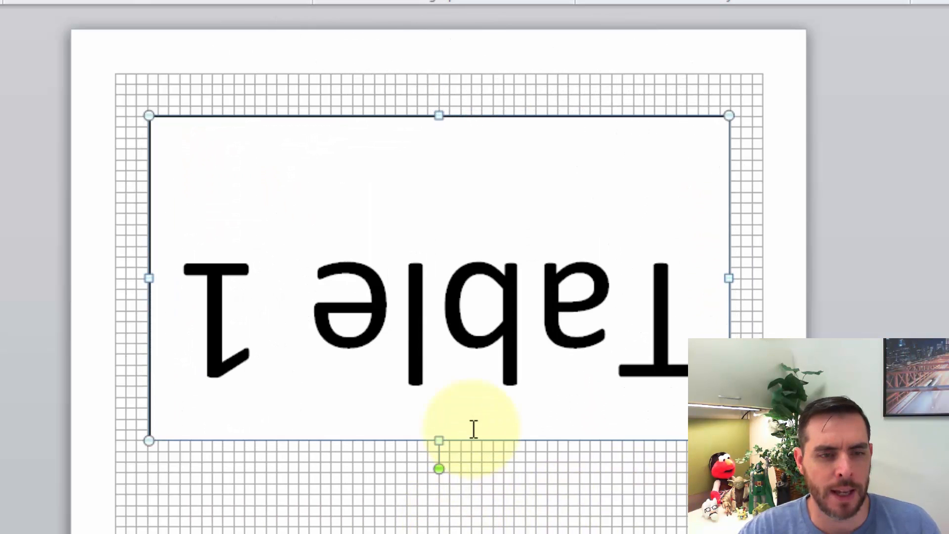
{"action": "scroll", "scroll_direction": "down", "scroll_amount": 3}
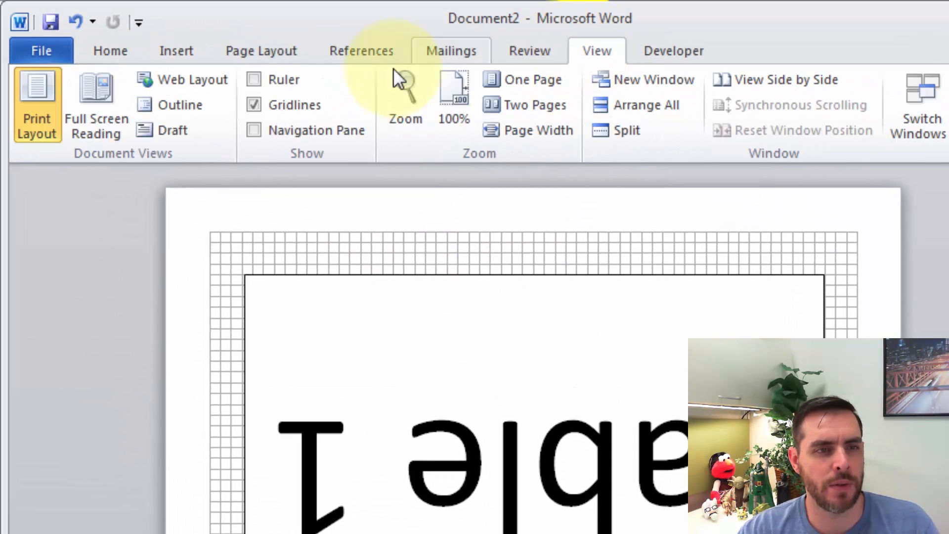
- Hide the gridlines and bring up the Print screen for the tent card page
{"action": "left_click", "coordinate": [251, 105]}
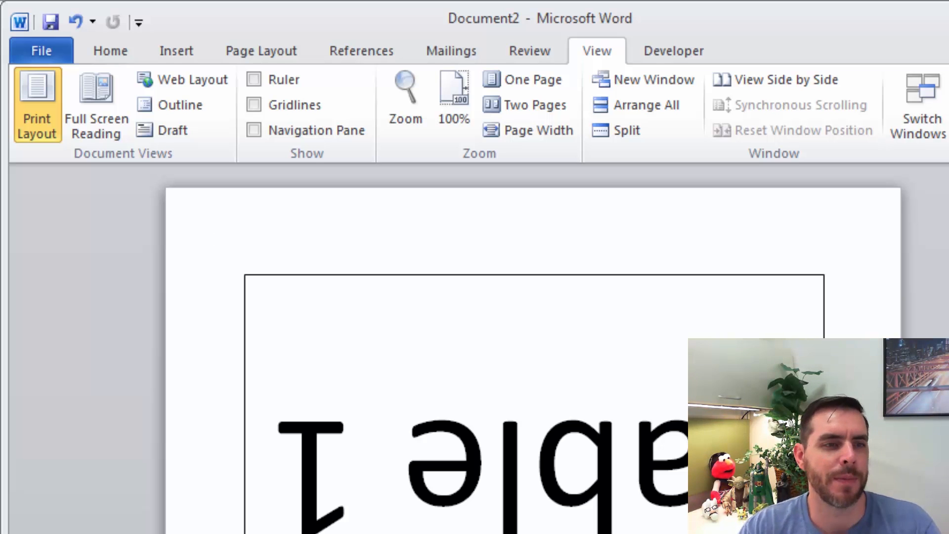
{"action": "left_click", "coordinate": [41, 51]}
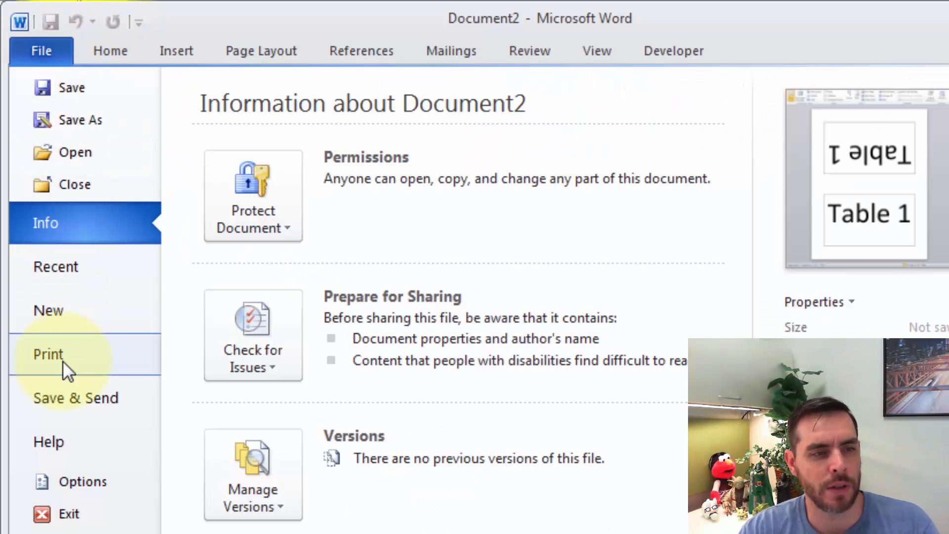
{"action": "left_click", "coordinate": [47, 354]}
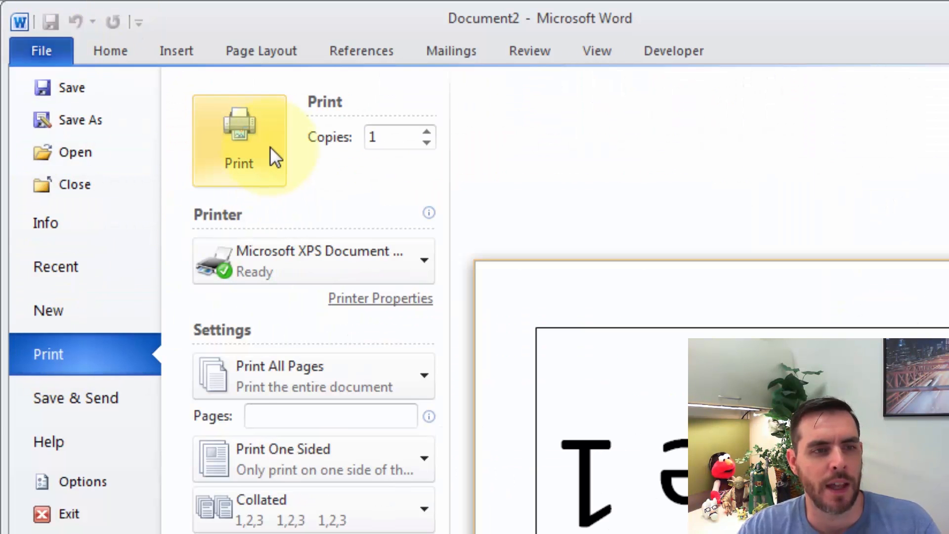